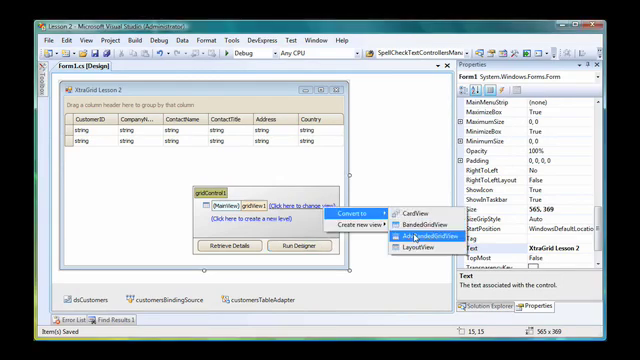
Step: Convert the grid's main view to an AdvBandedGridView and open its designer
click(413, 228)
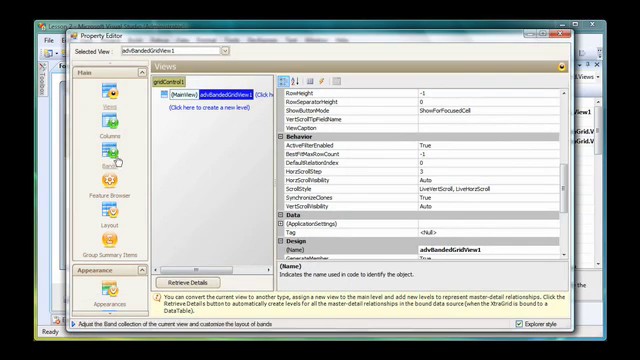
Step: Add a new band on the designer's Bands page and caption it 'Location'
click(112, 159)
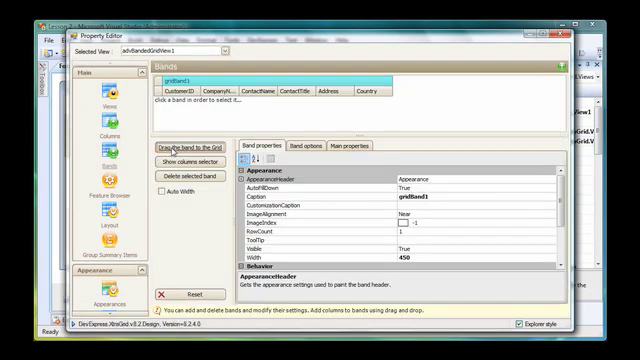
click(192, 147)
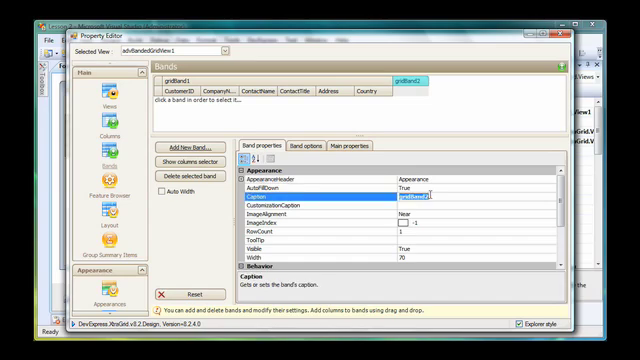
text(Location)
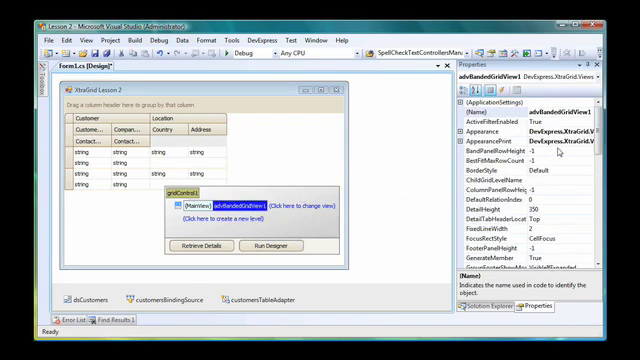
Step: Expand advBandedGridView1's OptionsView property in the Properties window
scroll(down, 3)
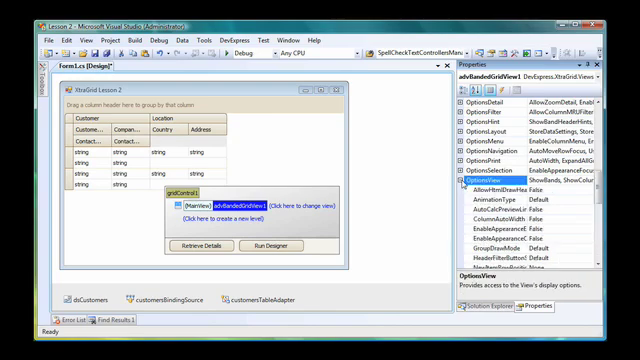
click(510, 217)
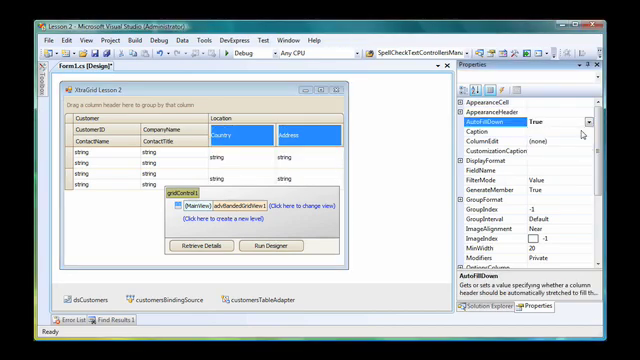
Step: Select the CustomerID column and begin editing its Caption property
click(80, 131)
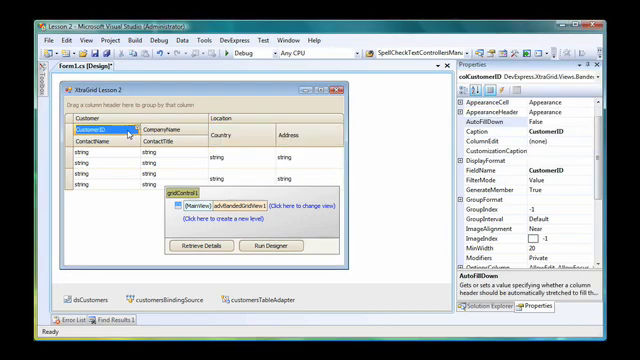
click(518, 130)
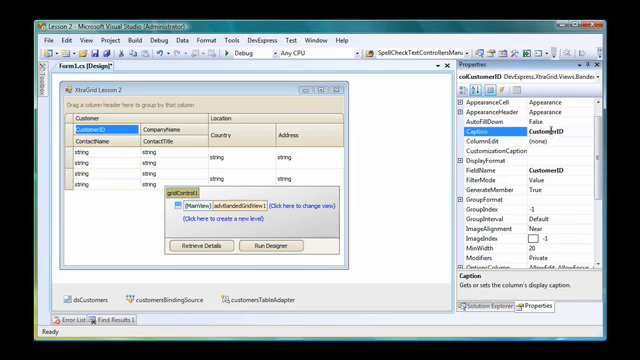